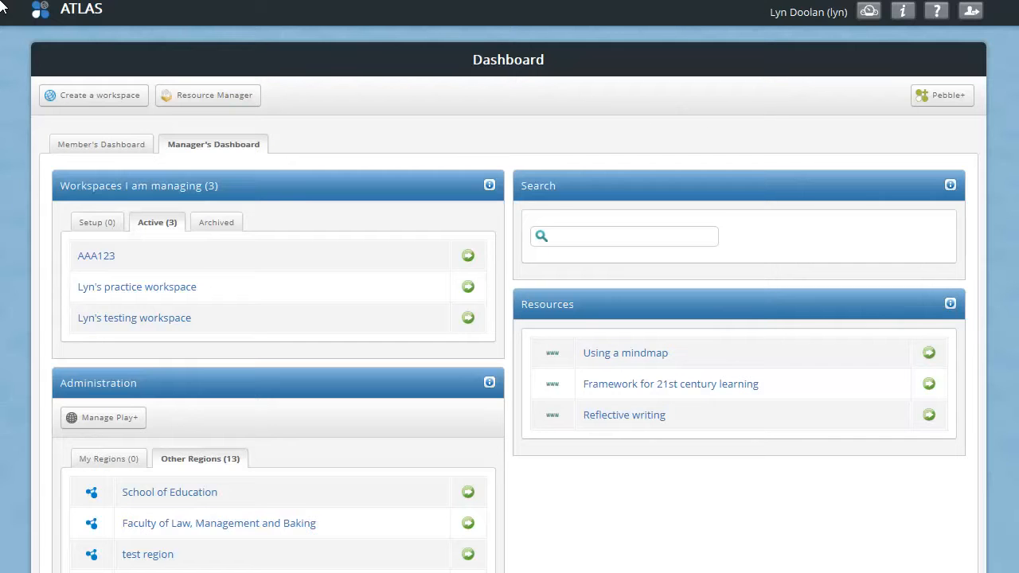
{"action": "mouse_move", "coordinate": [181, 219]}
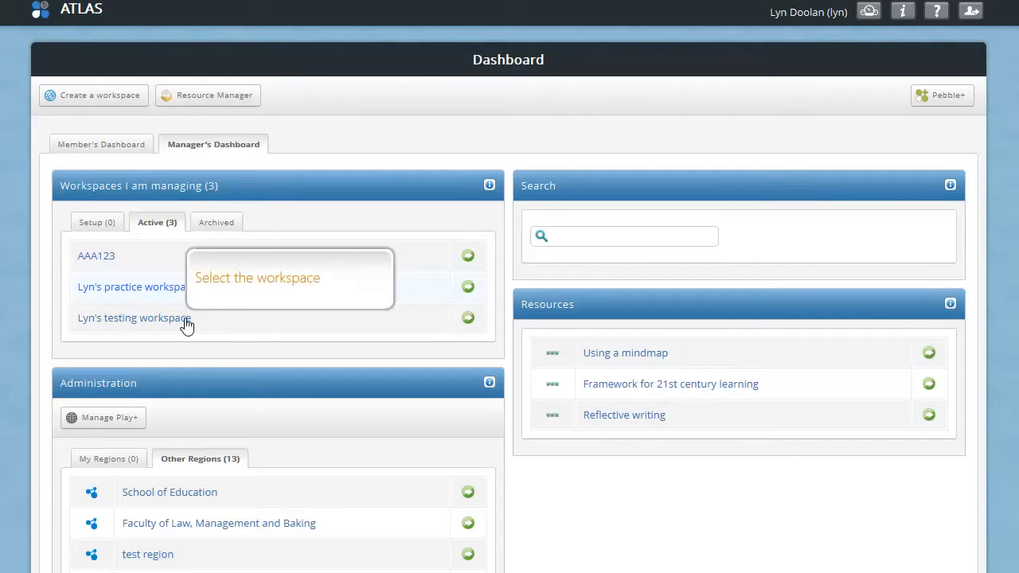
{"action": "mouse_move", "coordinate": [171, 317]}
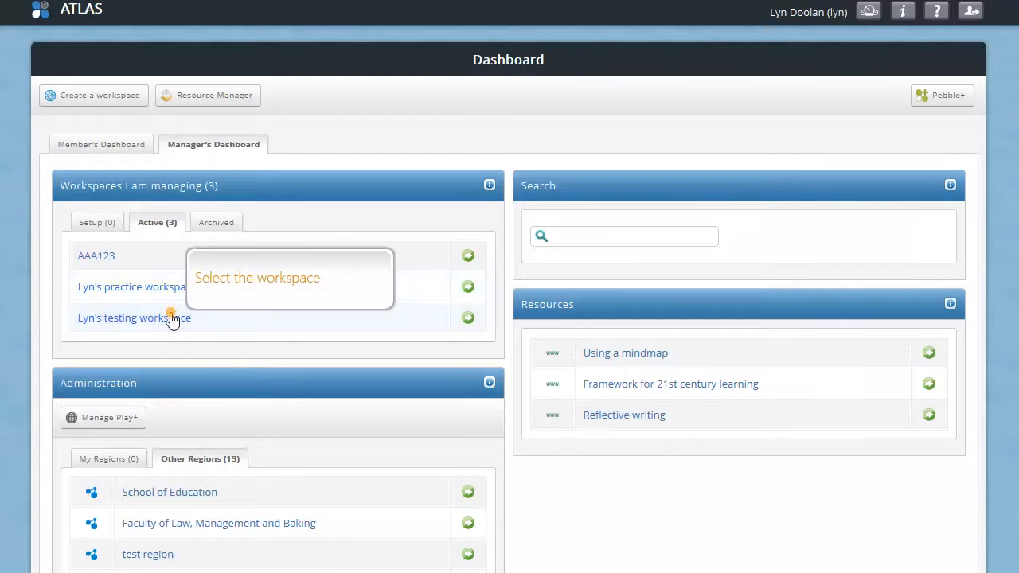
Step: Open the testing workspace's Management area on the Externals page, showing no examiners yet
{"action": "left_click", "coordinate": [133, 317]}
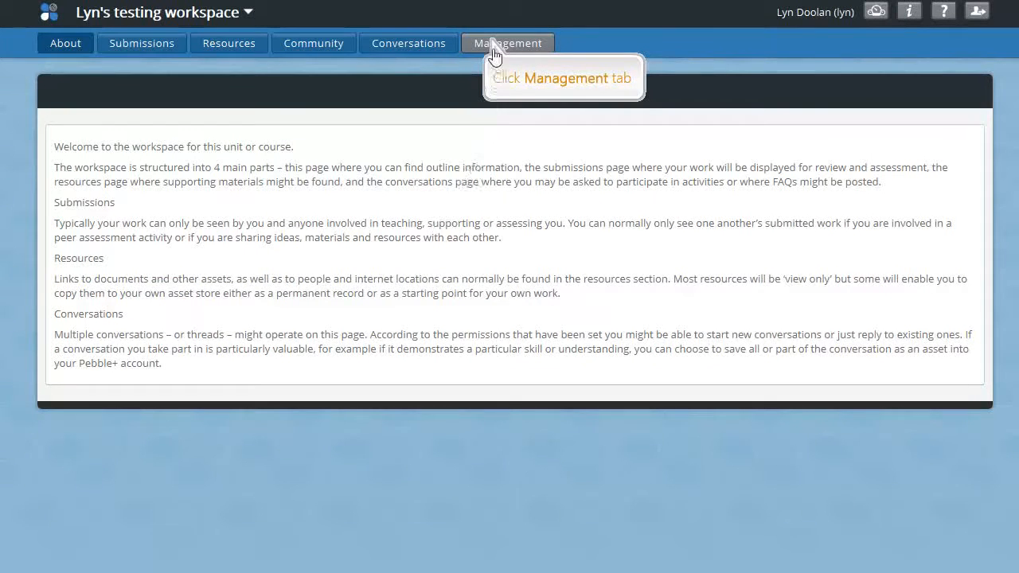
{"action": "left_click", "coordinate": [507, 43]}
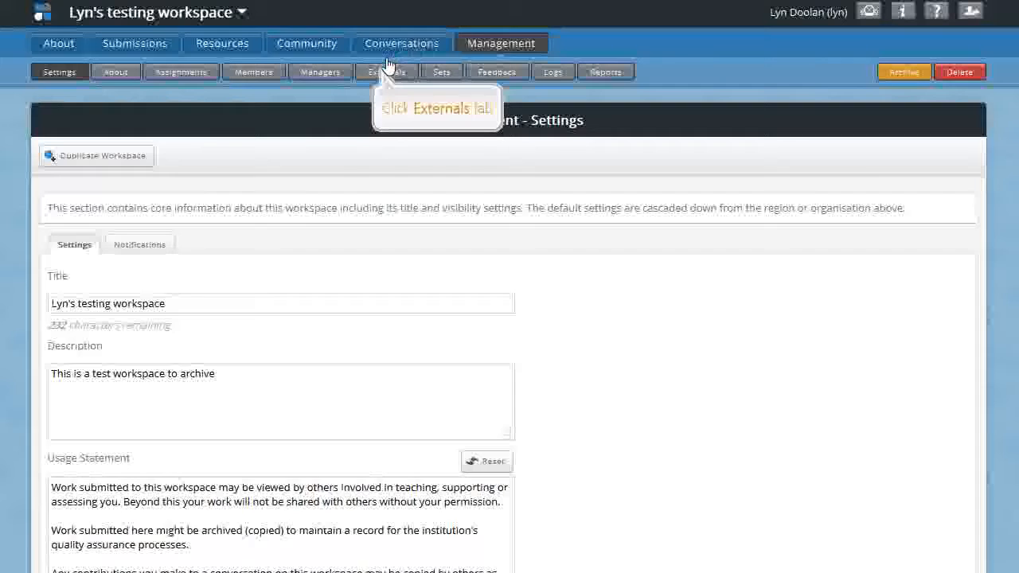
{"action": "left_click", "coordinate": [392, 71]}
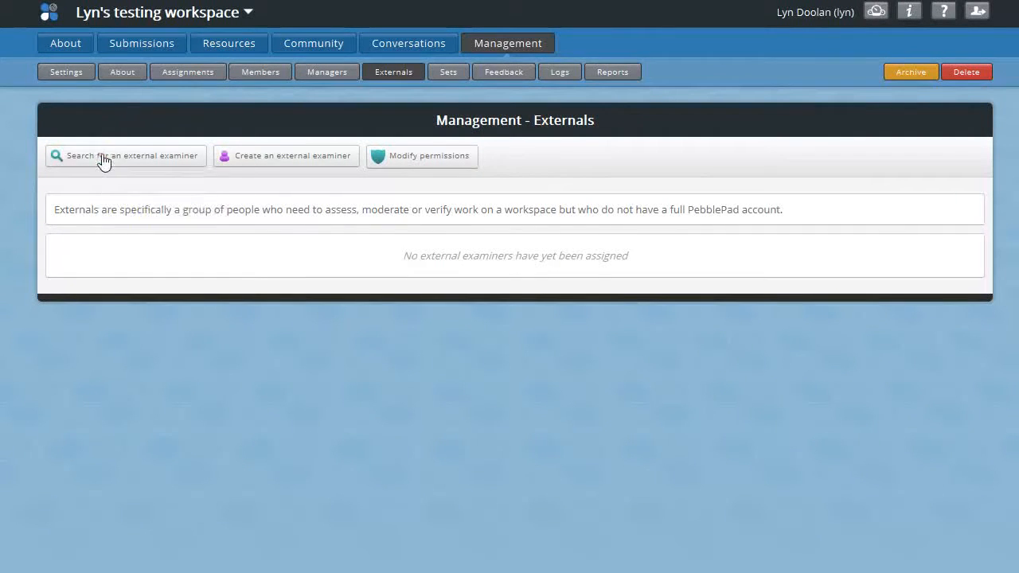
{"action": "left_click", "coordinate": [124, 155]}
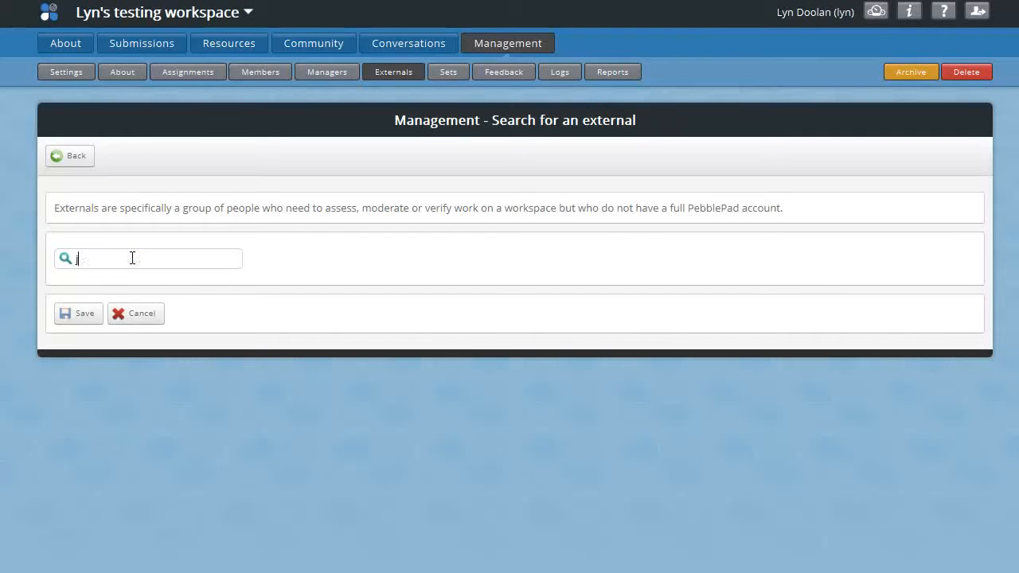
{"action": "type", "text": "jac"}
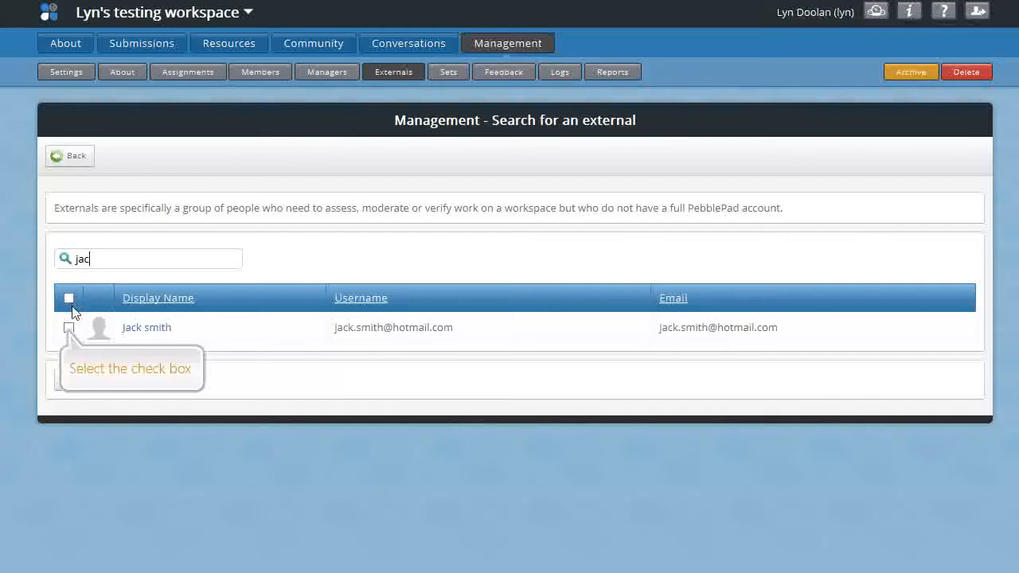
{"action": "left_click", "coordinate": [69, 327]}
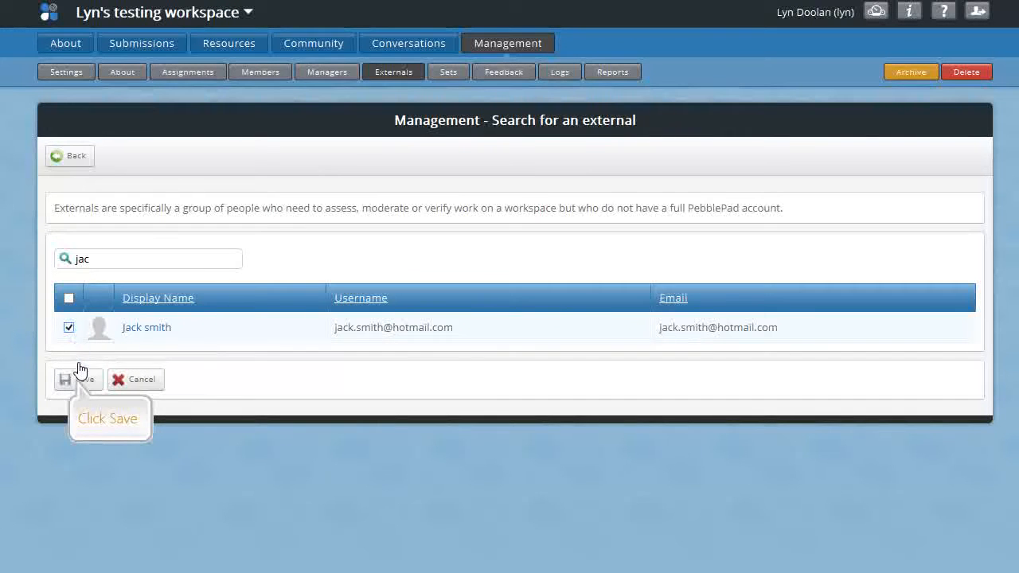
{"action": "left_click", "coordinate": [78, 378]}
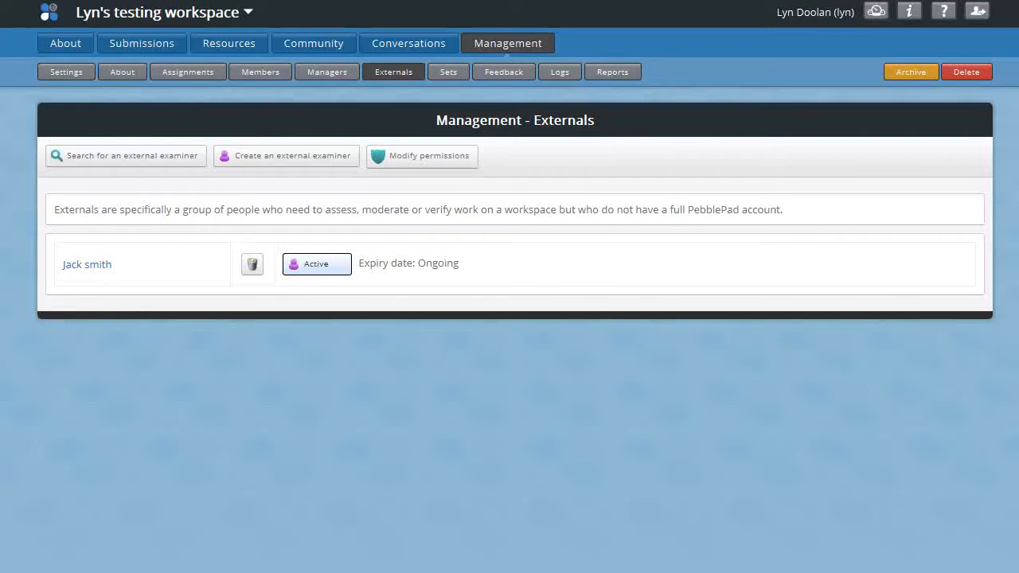
{"action": "mouse_move", "coordinate": [81, 385]}
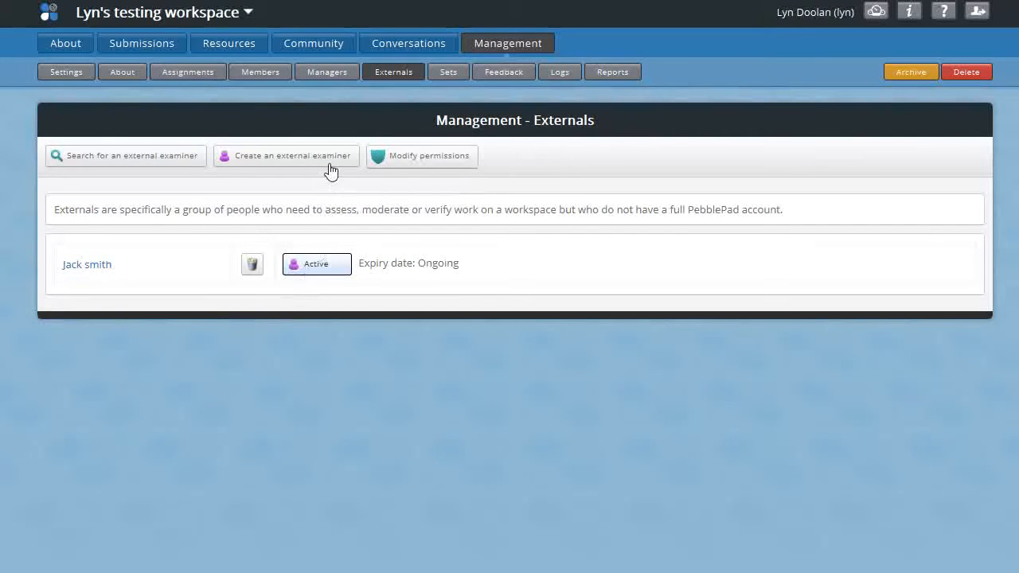
Step: Start a new external examiner form for Jane Smith
{"action": "left_click", "coordinate": [285, 155]}
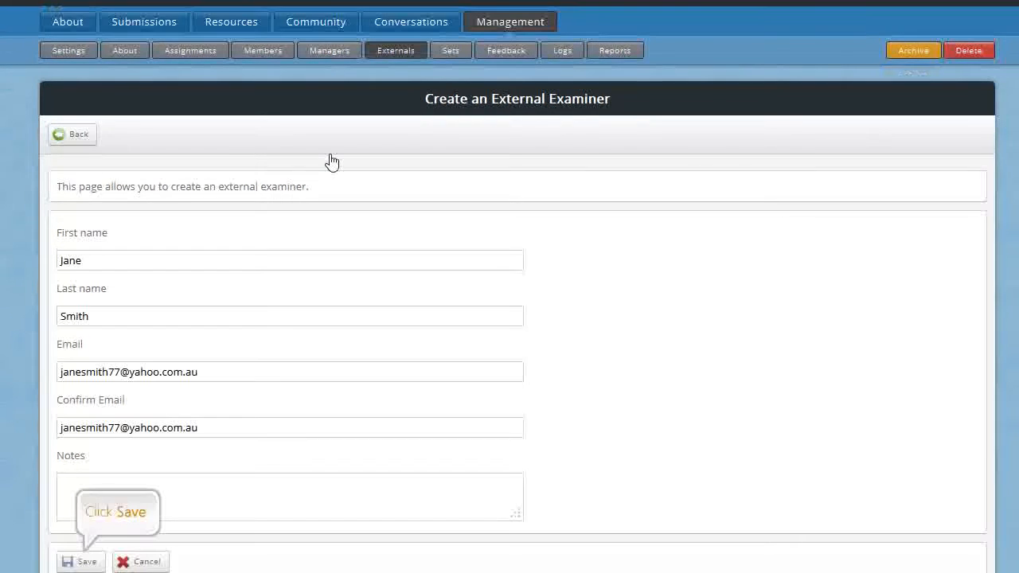
{"action": "mouse_move", "coordinate": [145, 268]}
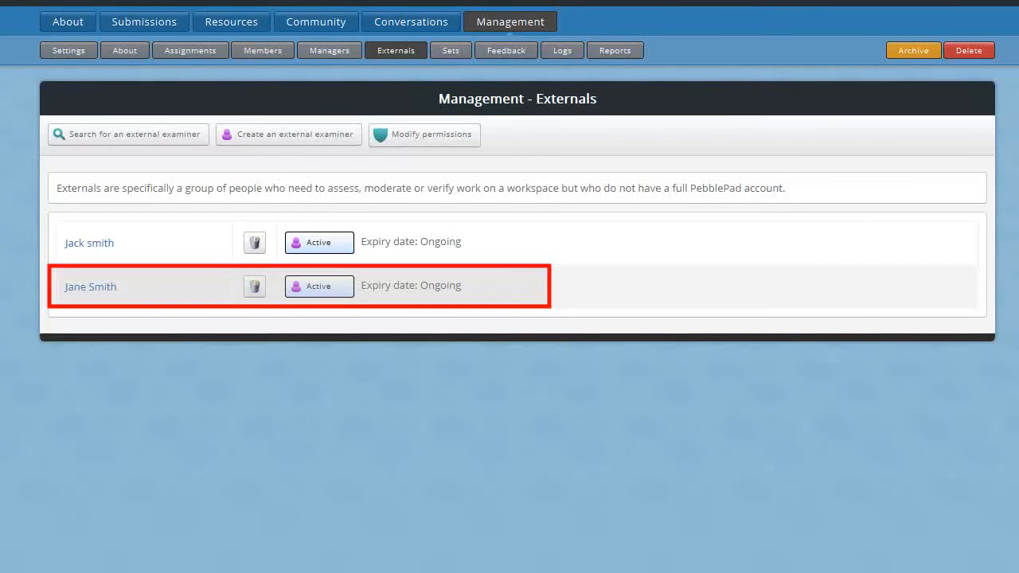
{"action": "mouse_move", "coordinate": [424, 134]}
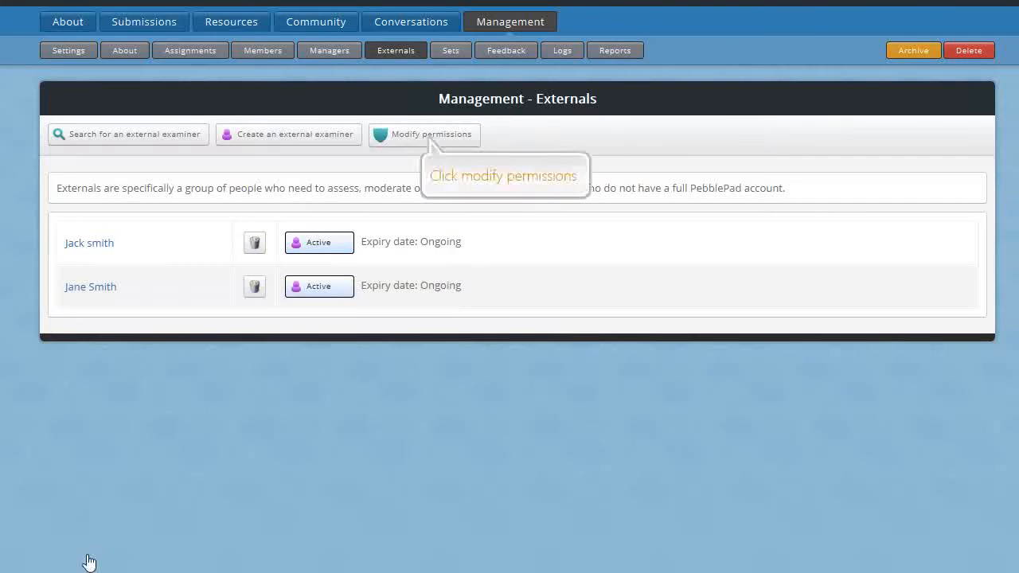
{"action": "mouse_move", "coordinate": [370, 422]}
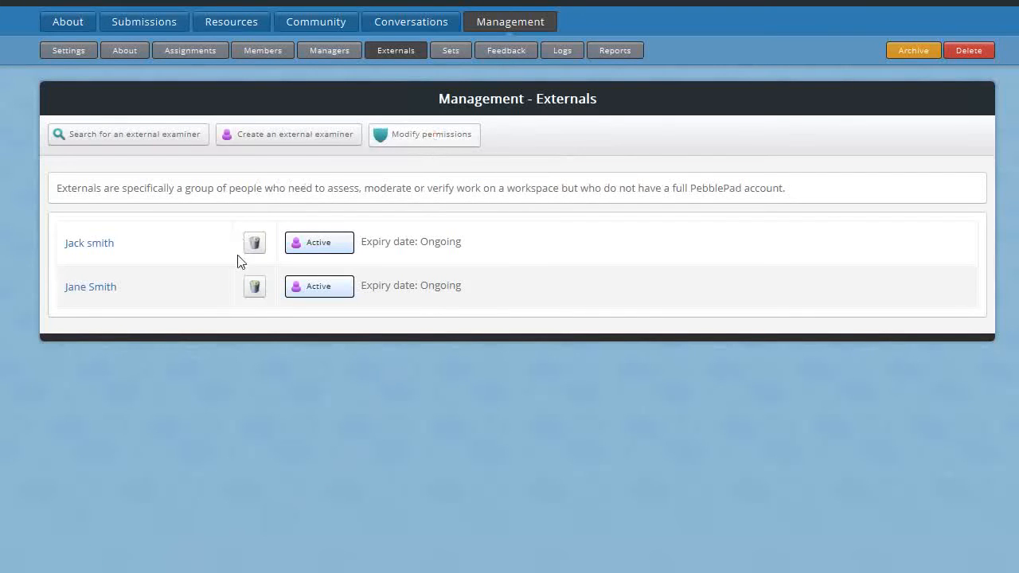
Step: Open the Modify permissions page for workspace externals
{"action": "left_click", "coordinate": [424, 134]}
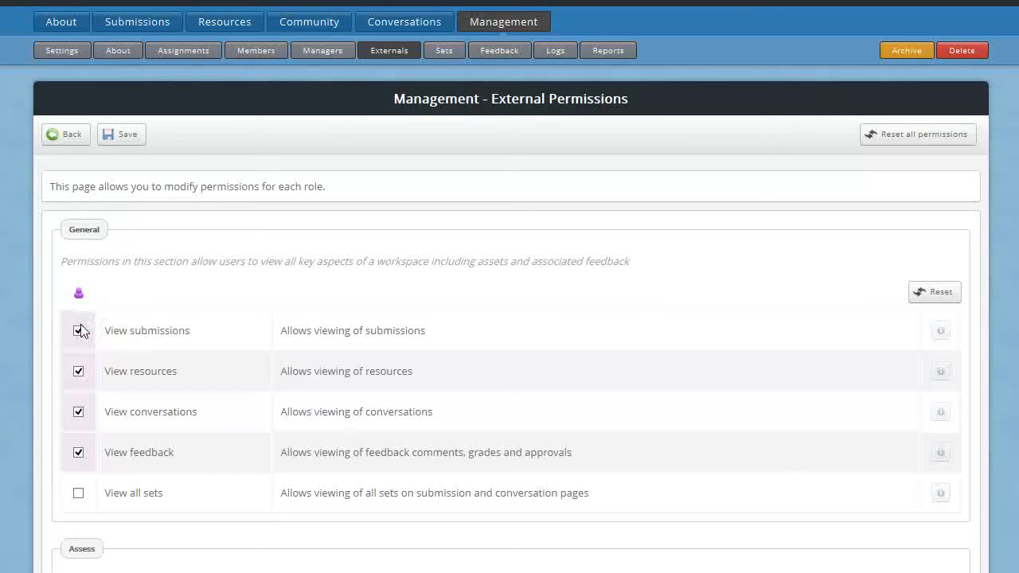
Step: Turn off View submissions and View resources for externals and save
{"action": "left_click", "coordinate": [78, 331]}
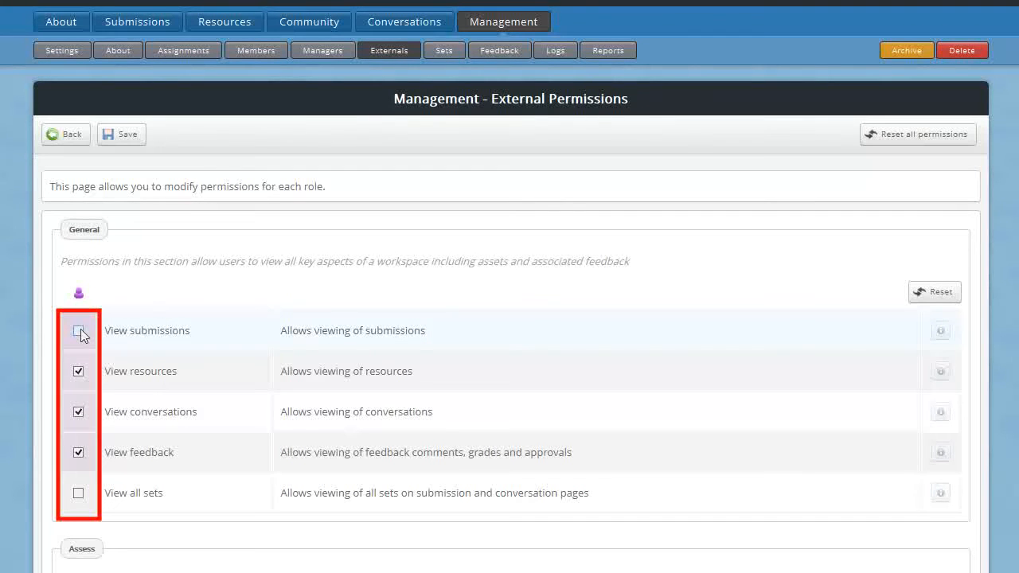
{"action": "left_click", "coordinate": [78, 371]}
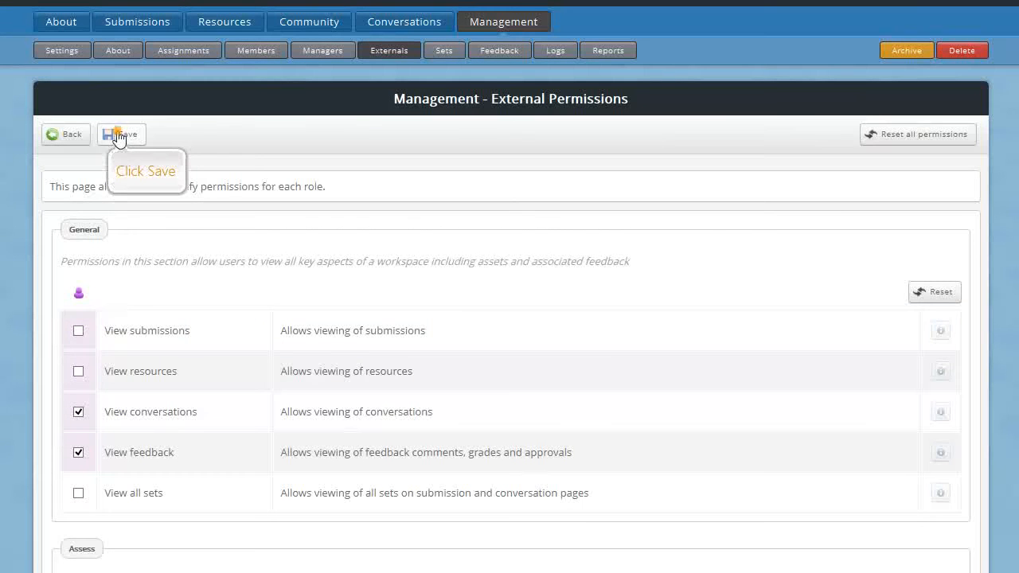
{"action": "left_click", "coordinate": [121, 133]}
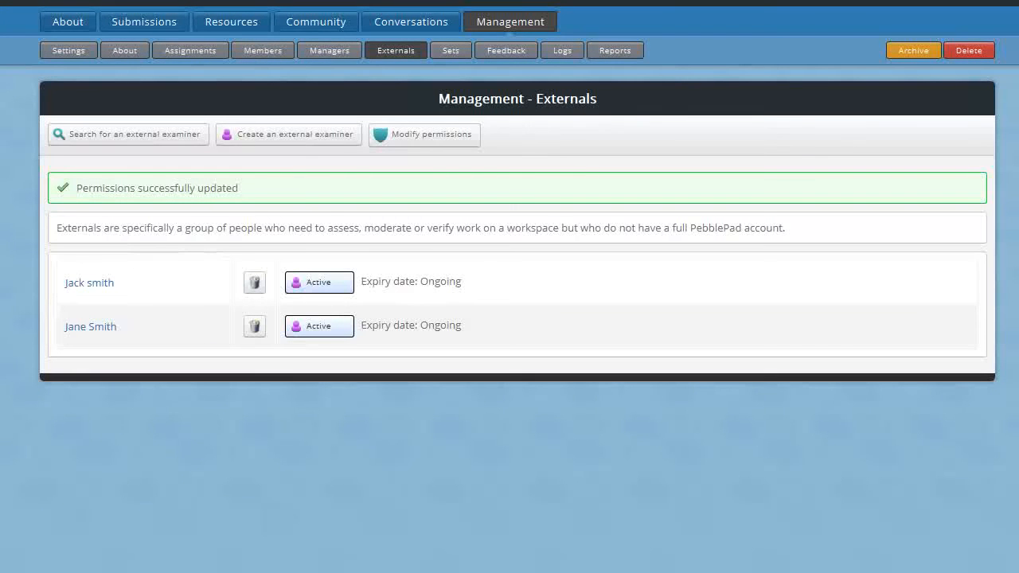